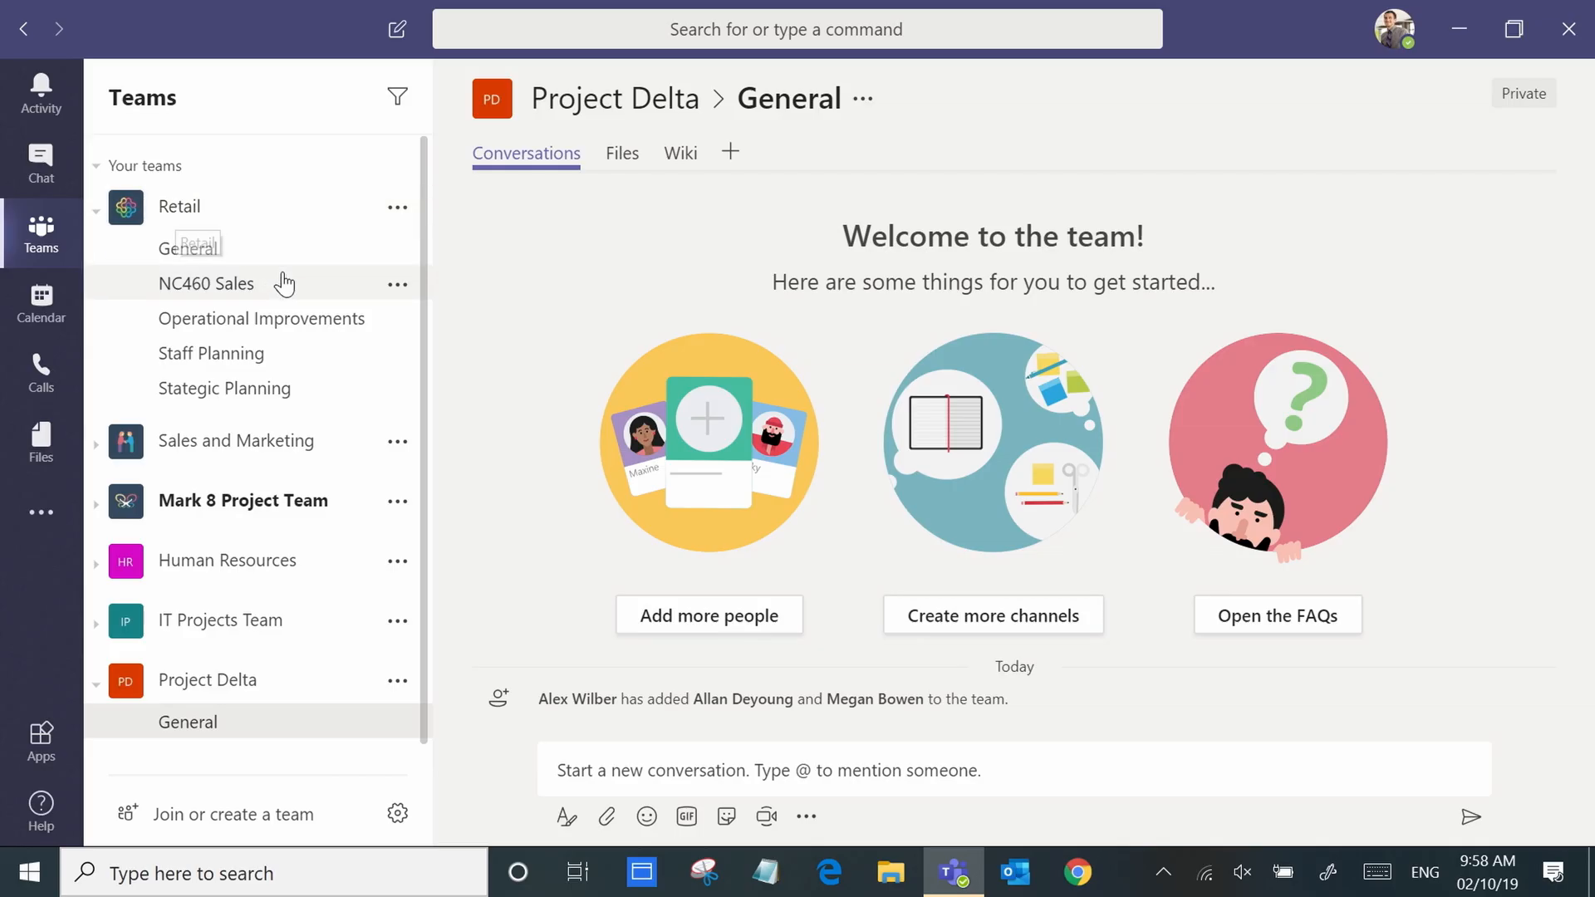
mouse_move(295, 290)
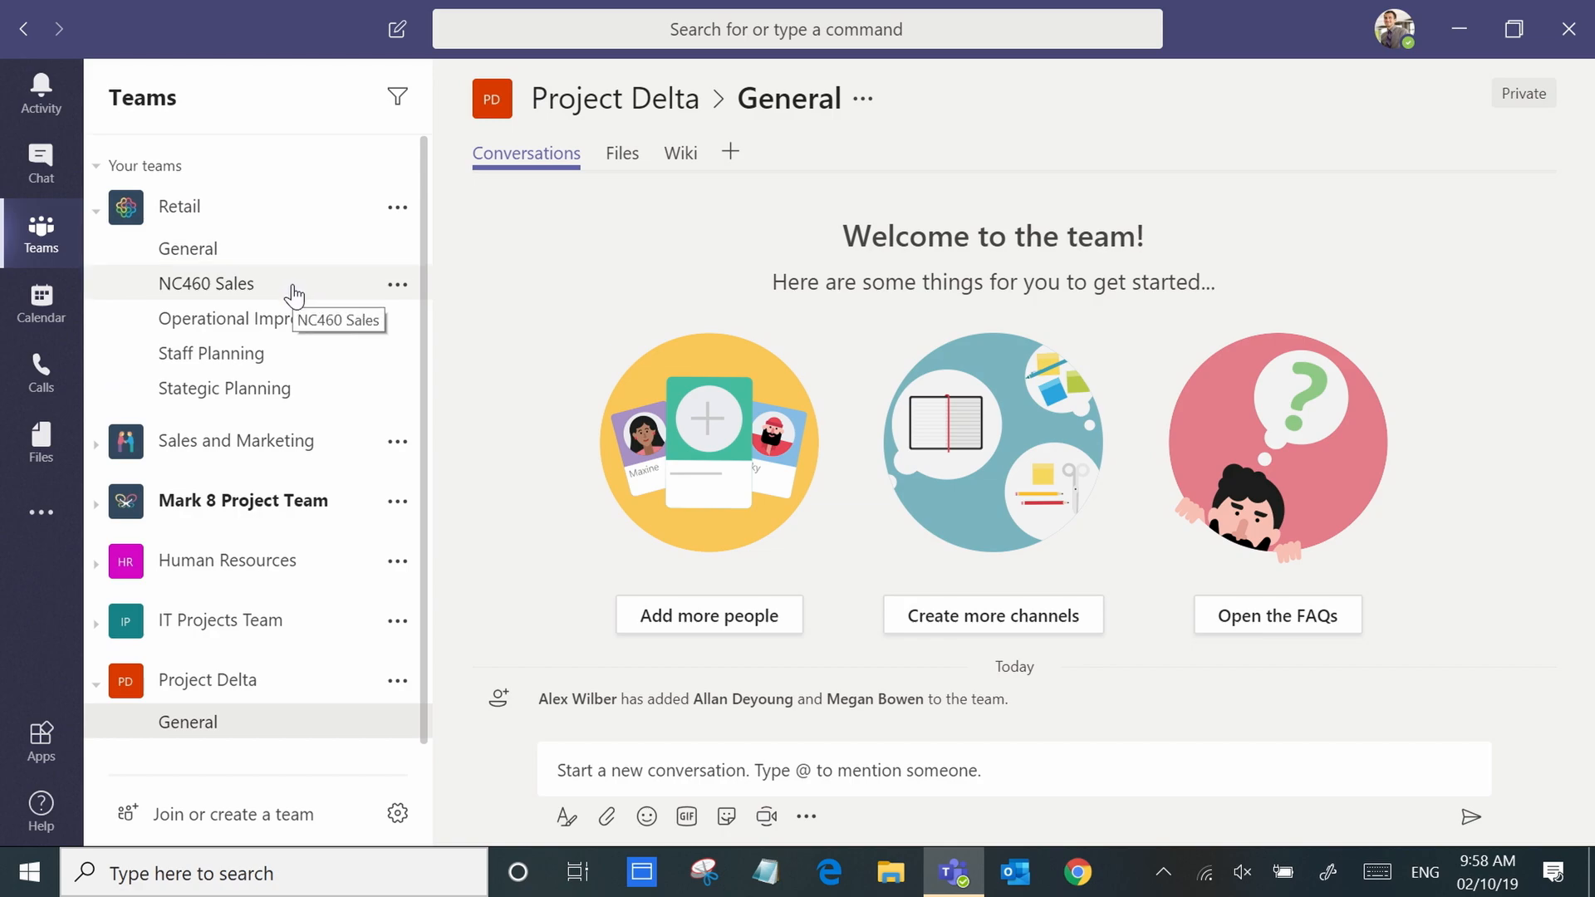
mouse_move(294, 323)
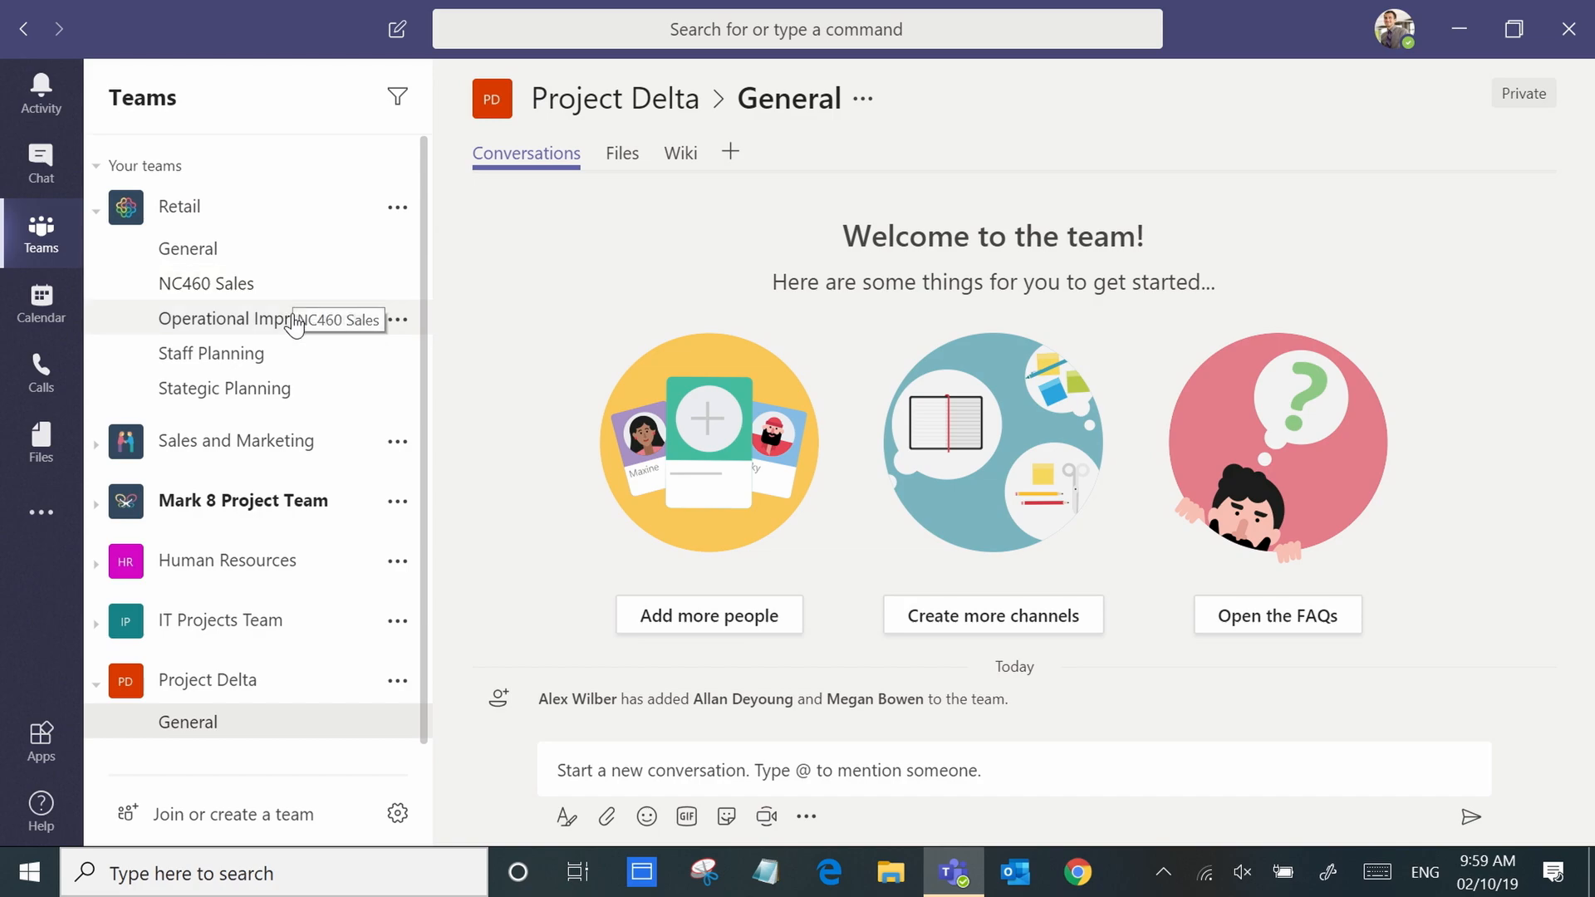
mouse_move(295, 357)
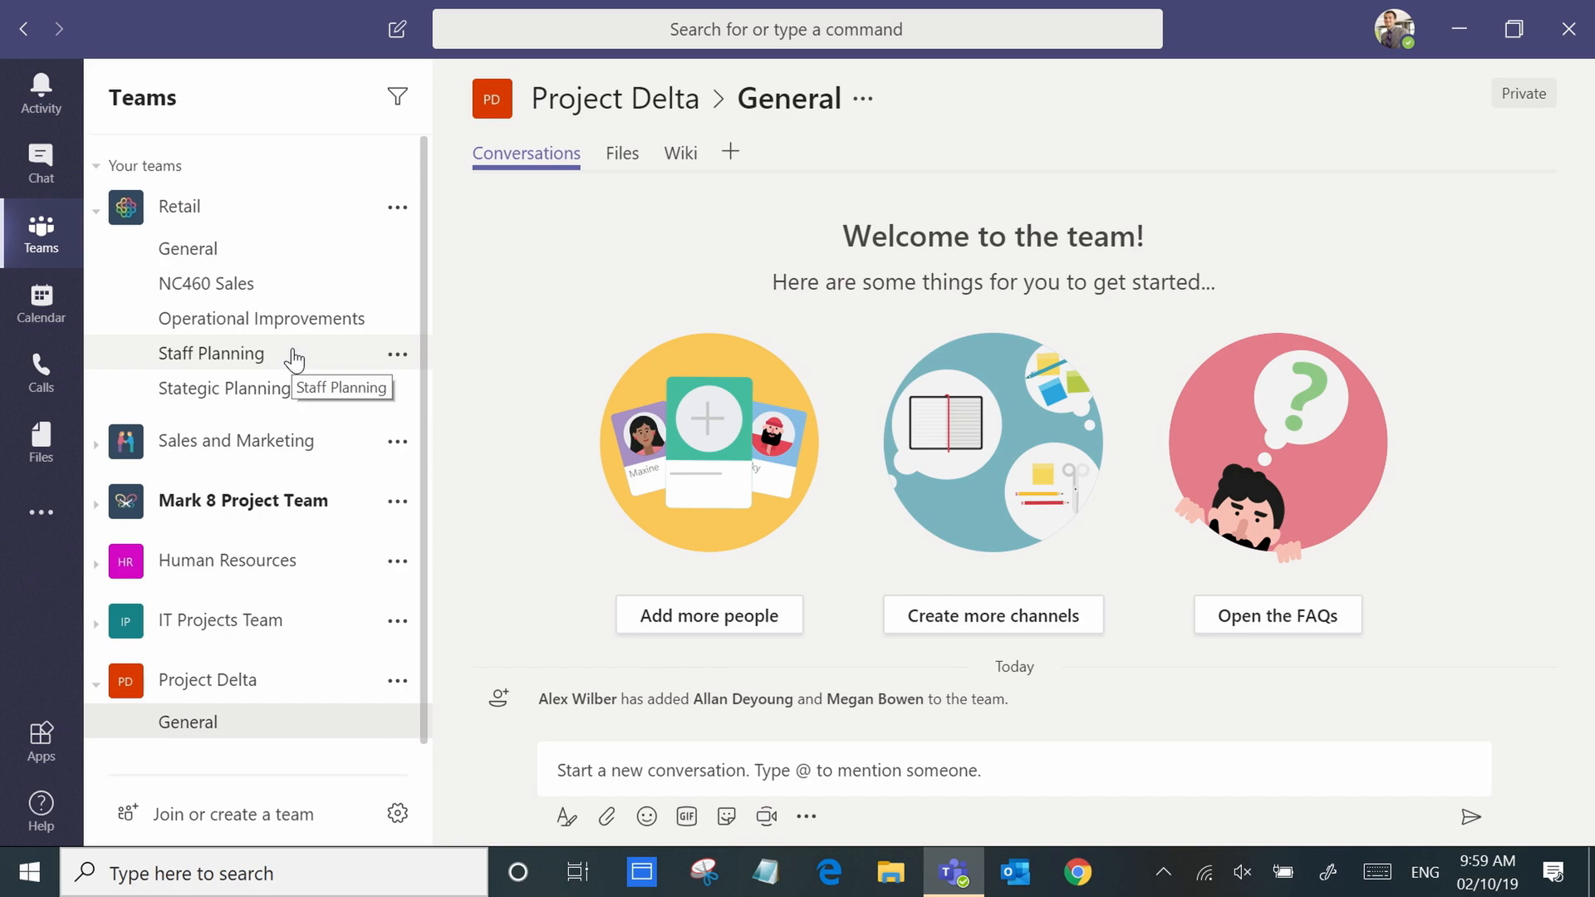
mouse_move(122, 500)
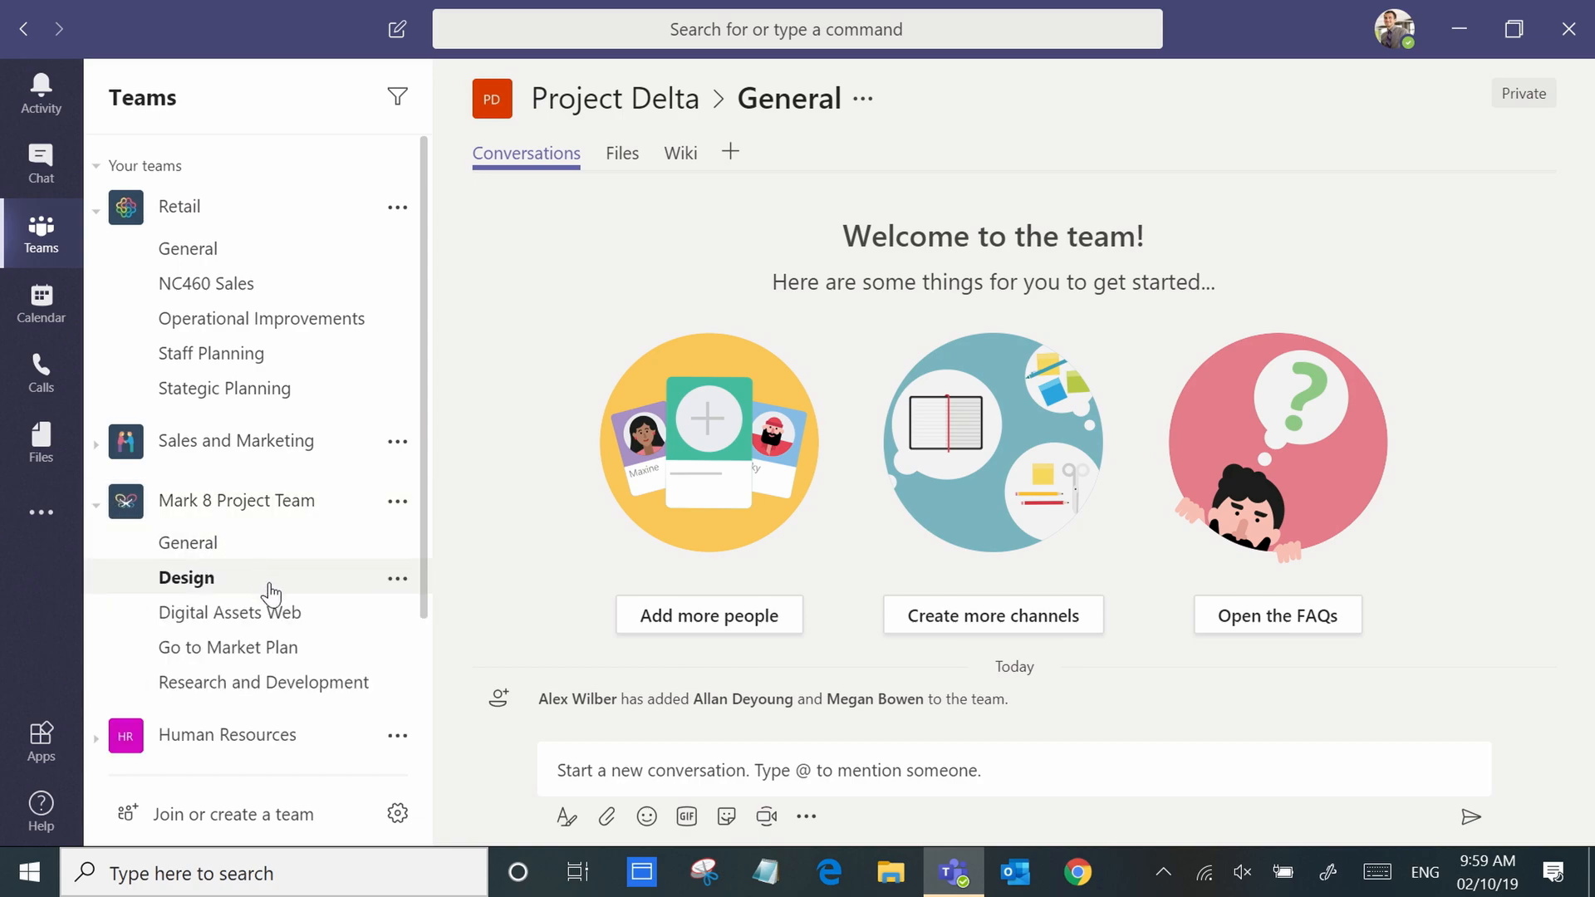
mouse_move(228, 647)
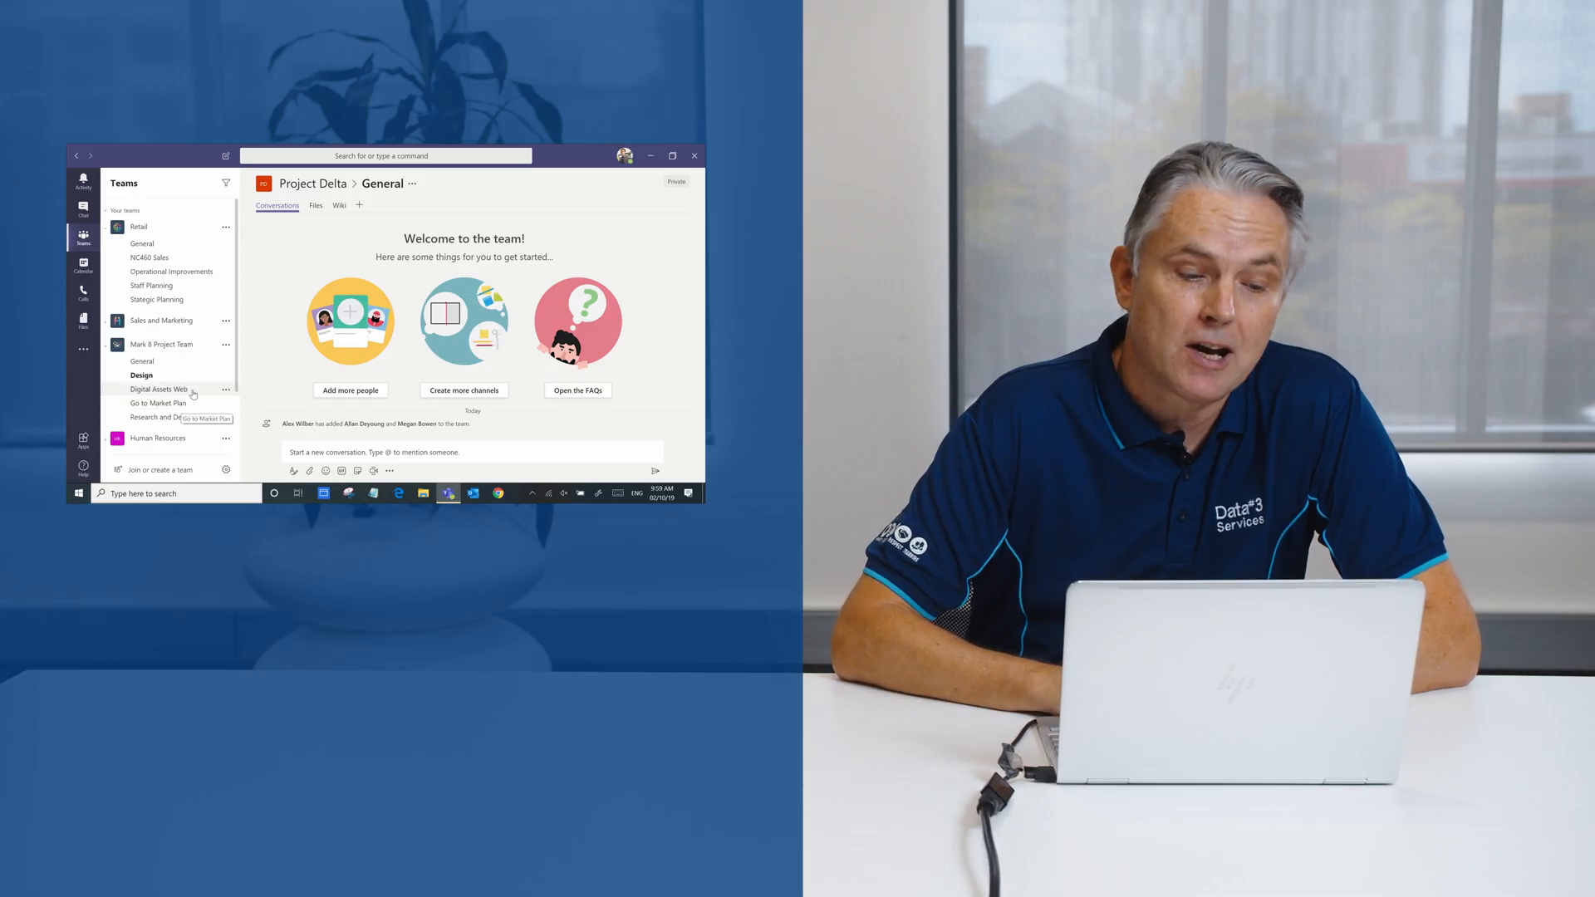
- Collapse the Mark 8 Project Team in the sidebar to hide its channels
click(162, 344)
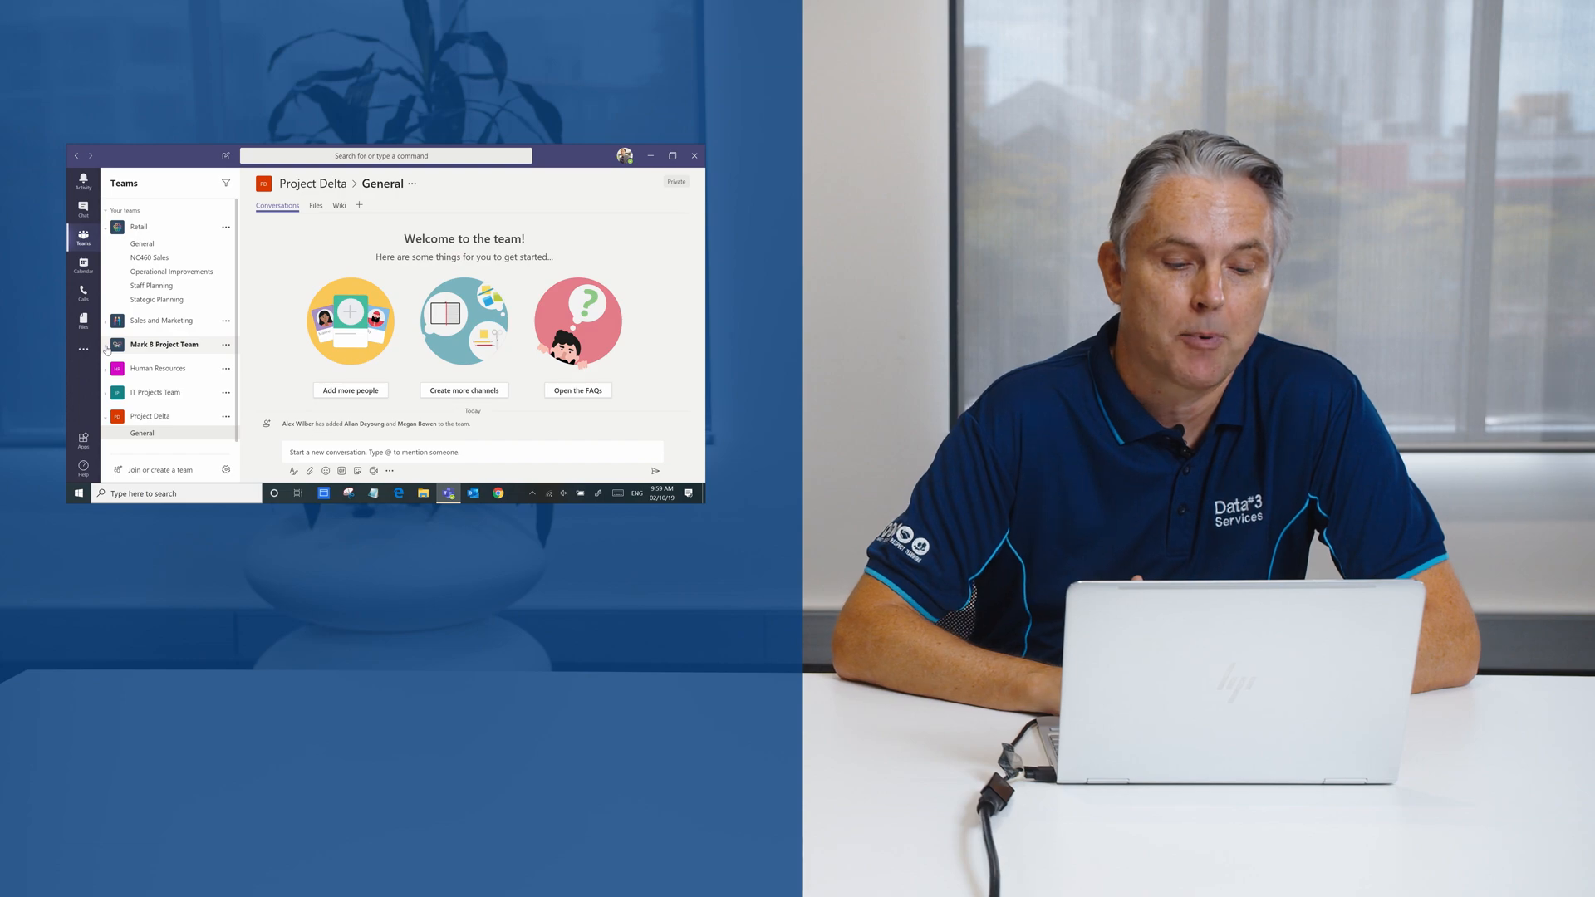
mouse_move(150, 416)
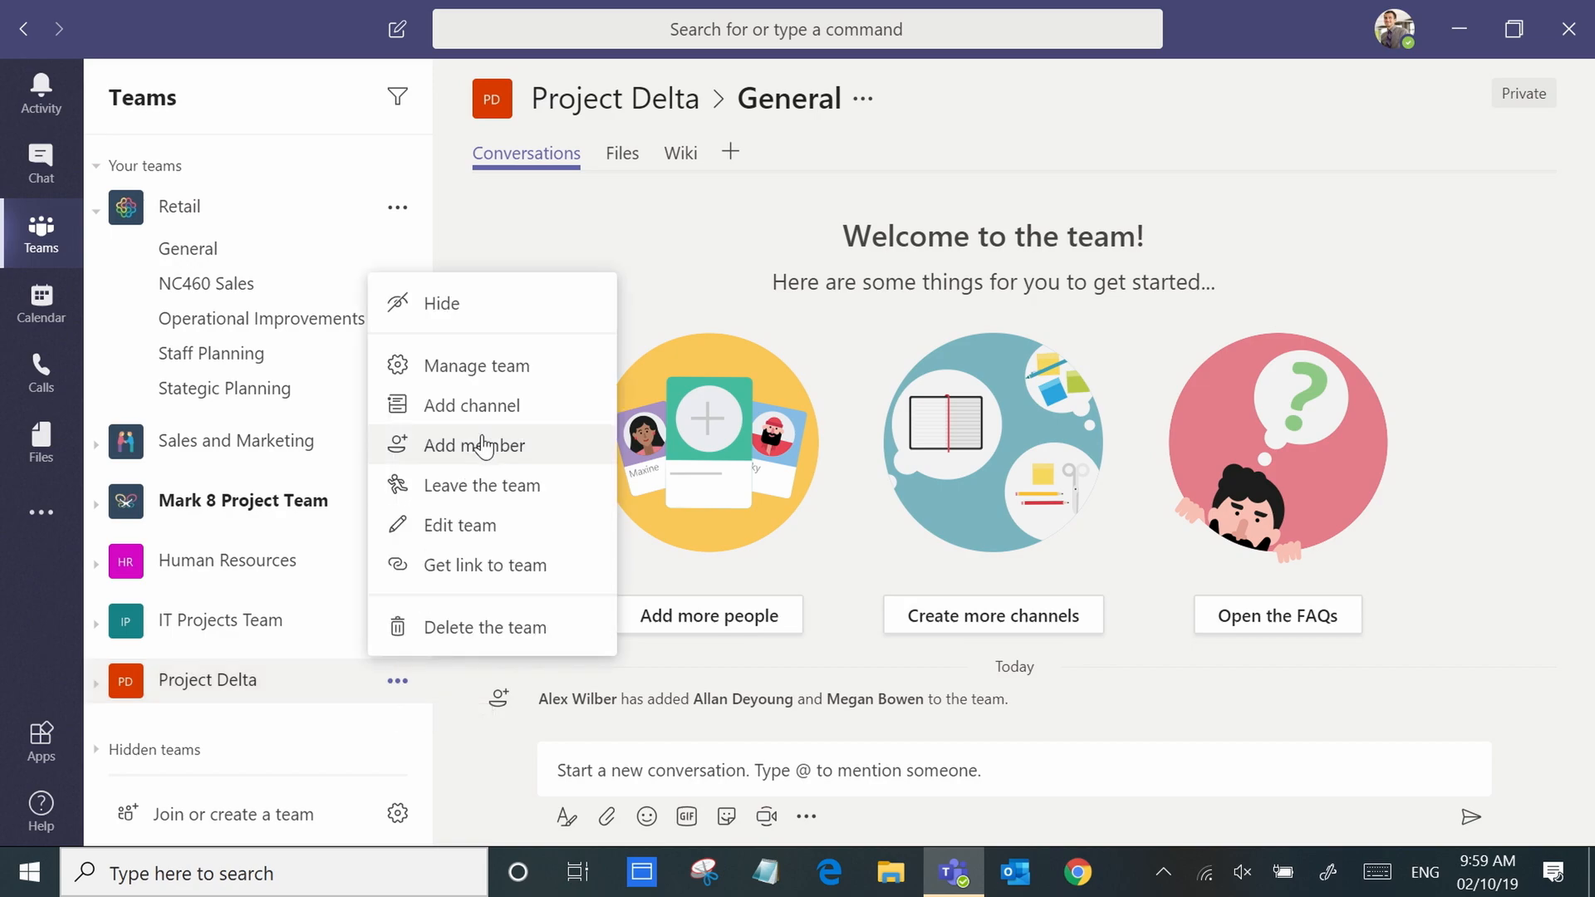
- Create a channel named 'New channel' under Project Delta
click(471, 405)
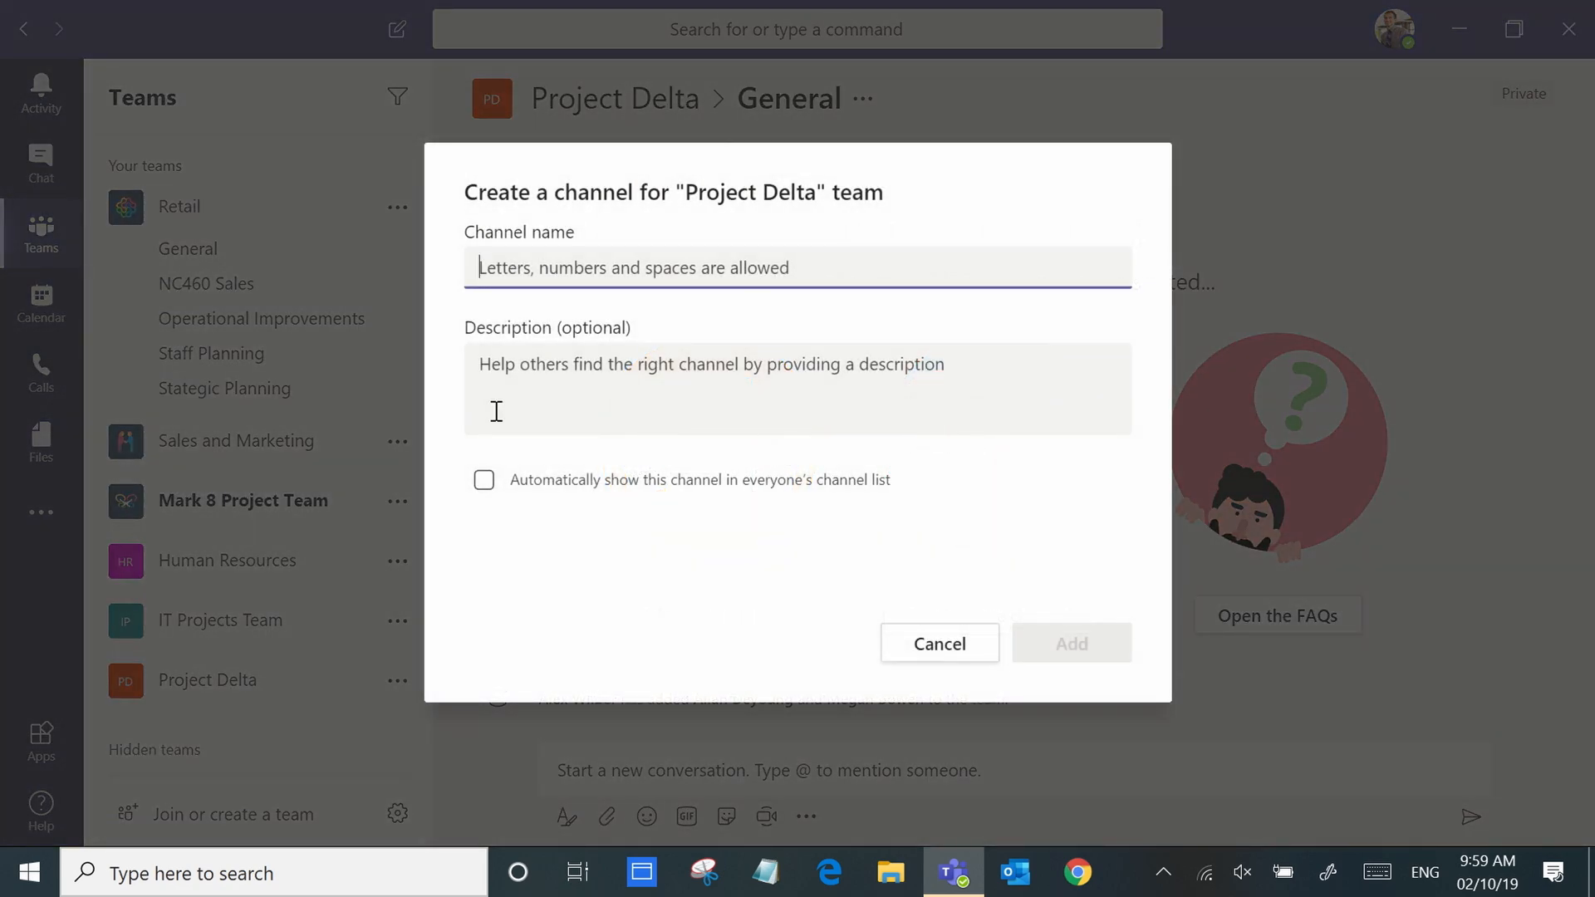
text(New channel)
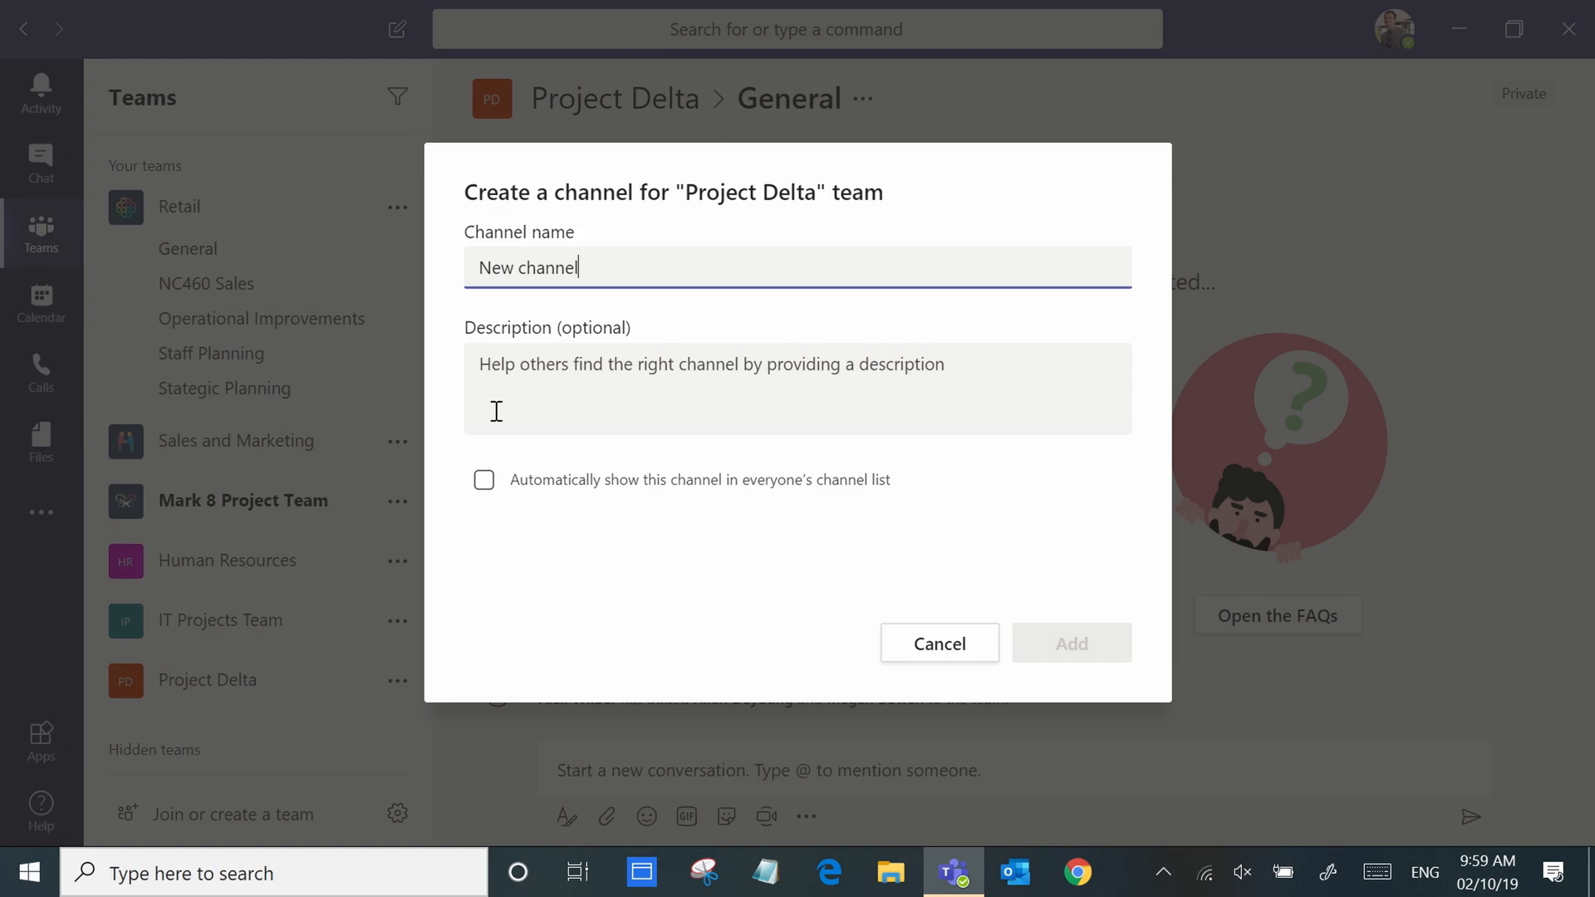
click(1069, 642)
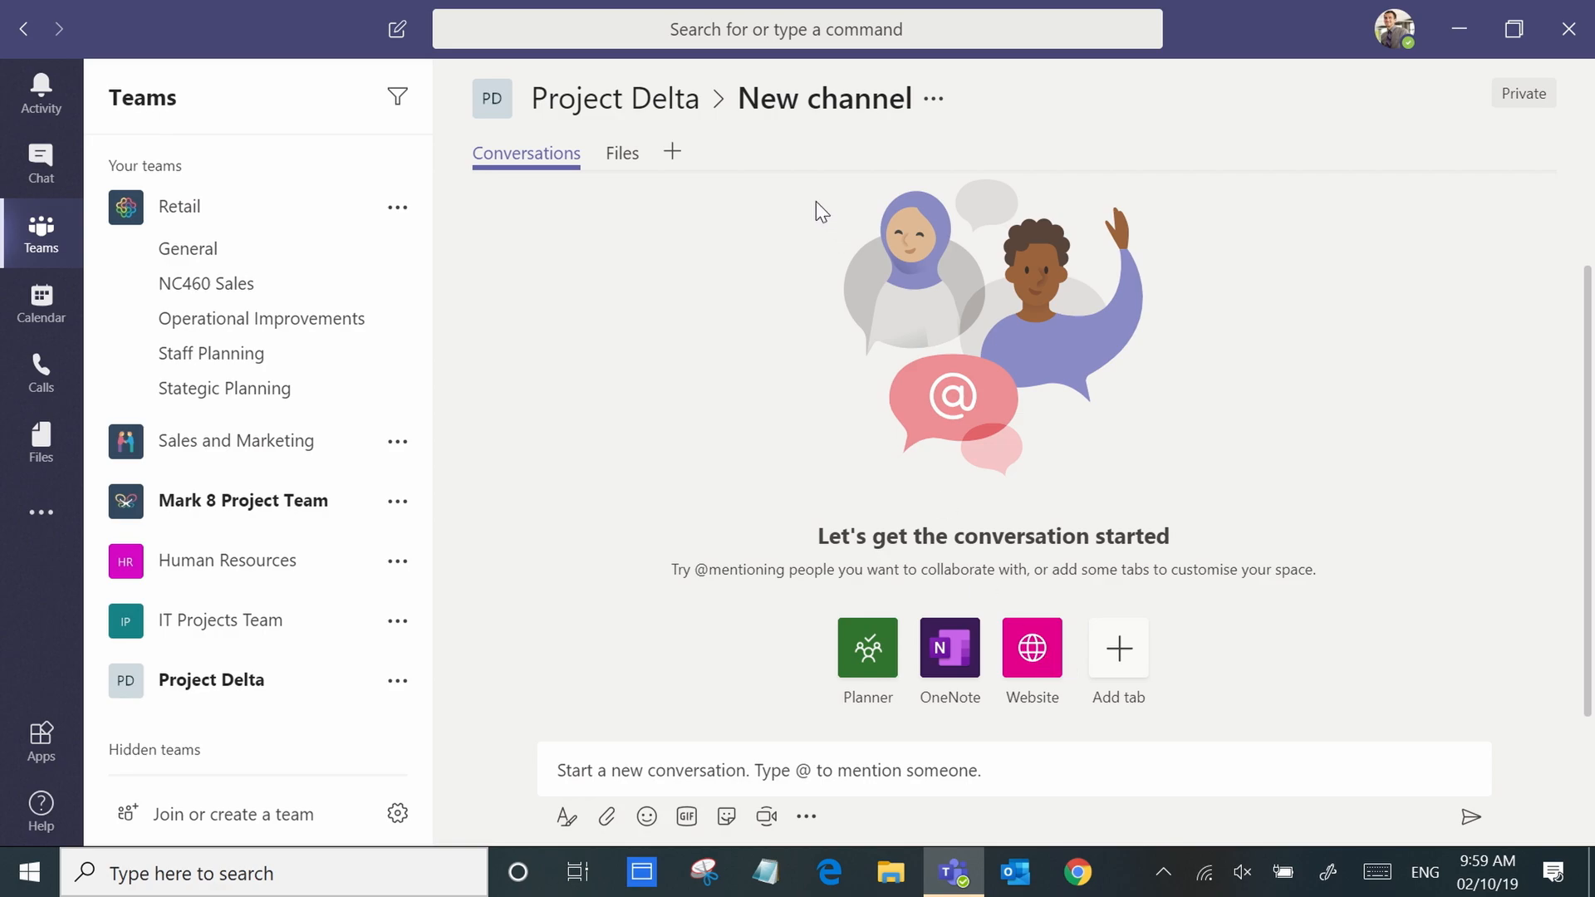
- Switch New channel to its Files tab and let the empty library load
click(621, 153)
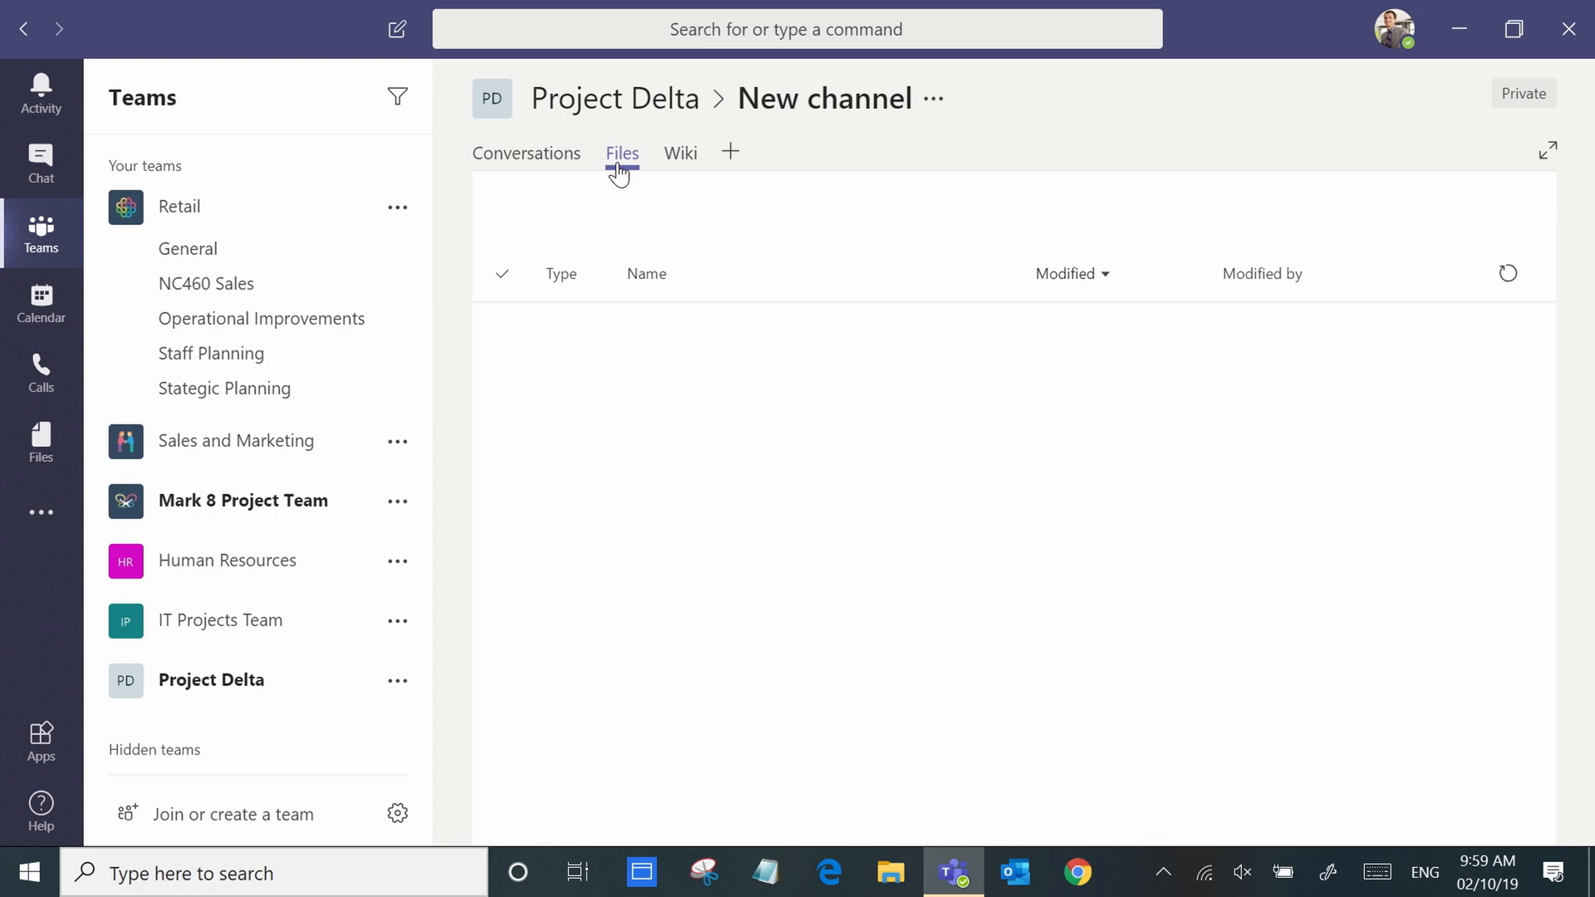
click(621, 153)
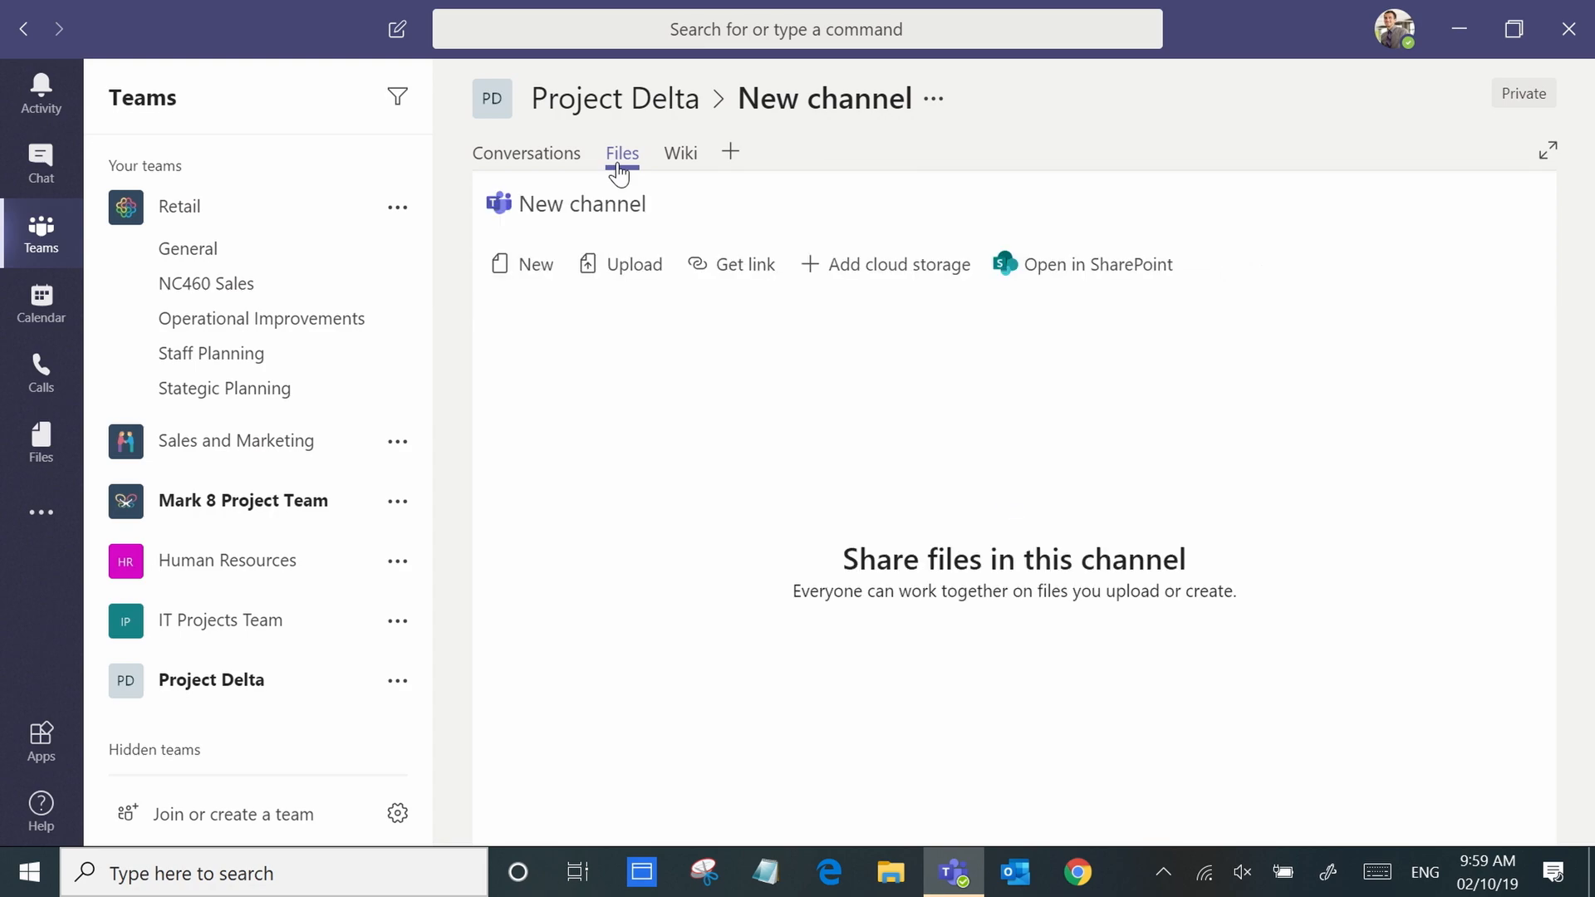